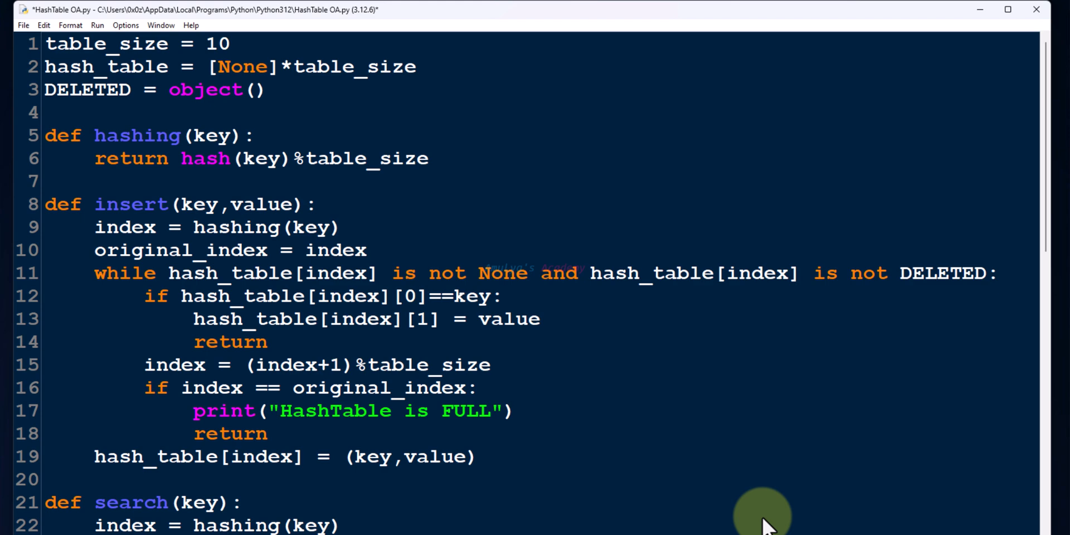
- Change insert's probe line to index = (original_index+i*i)%table_size
scroll(down, 3)
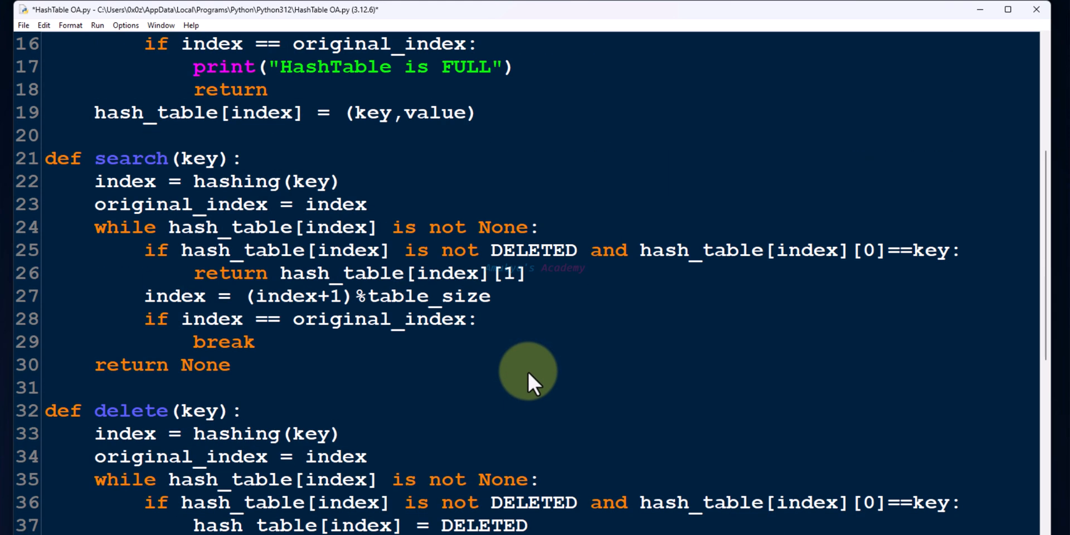
scroll(down, 3)
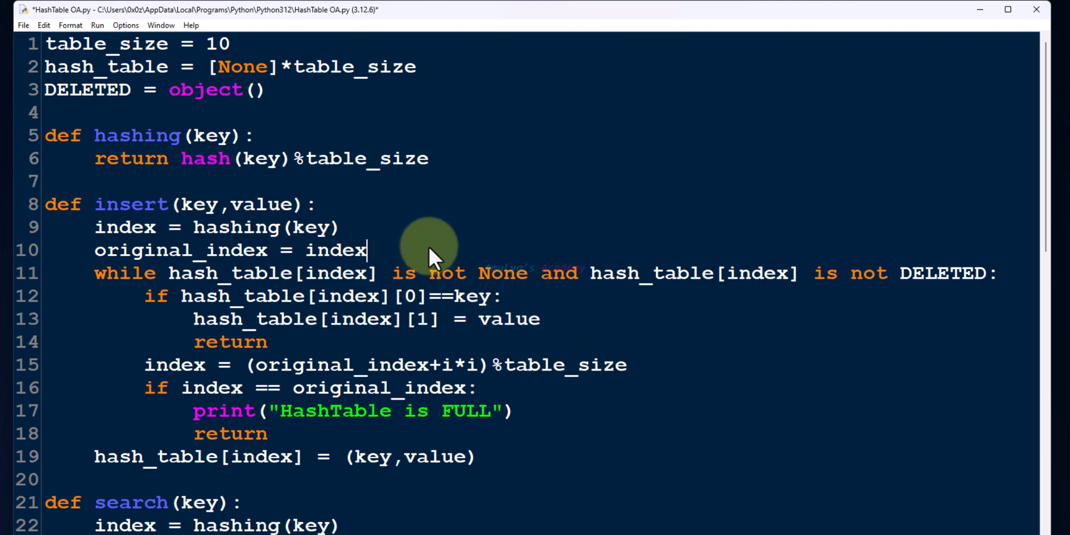
- In insert, add i=1 and i=i+1, and change the full-table check to i == table_size
text(i=1)
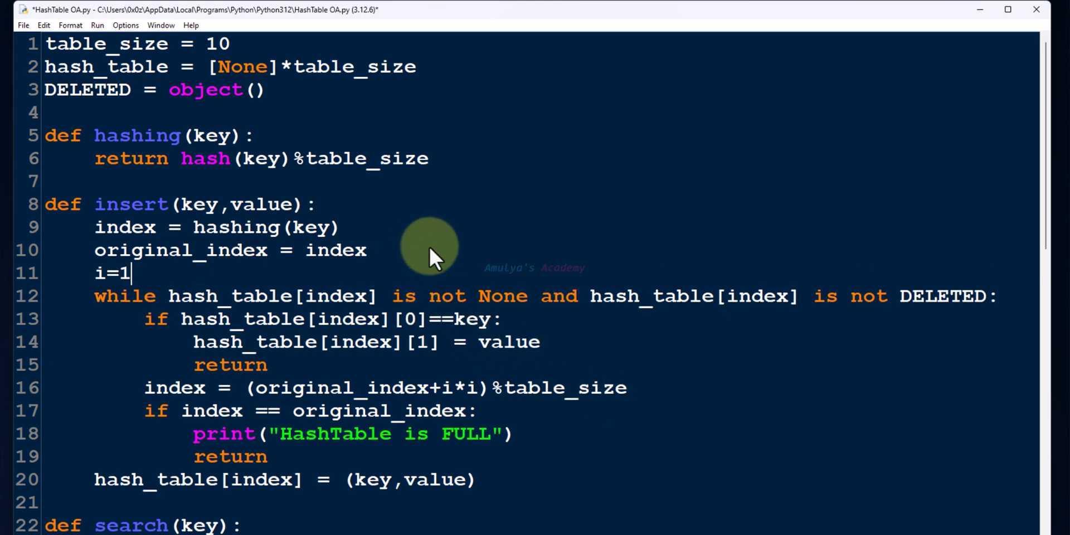
mouse_move(137, 273)
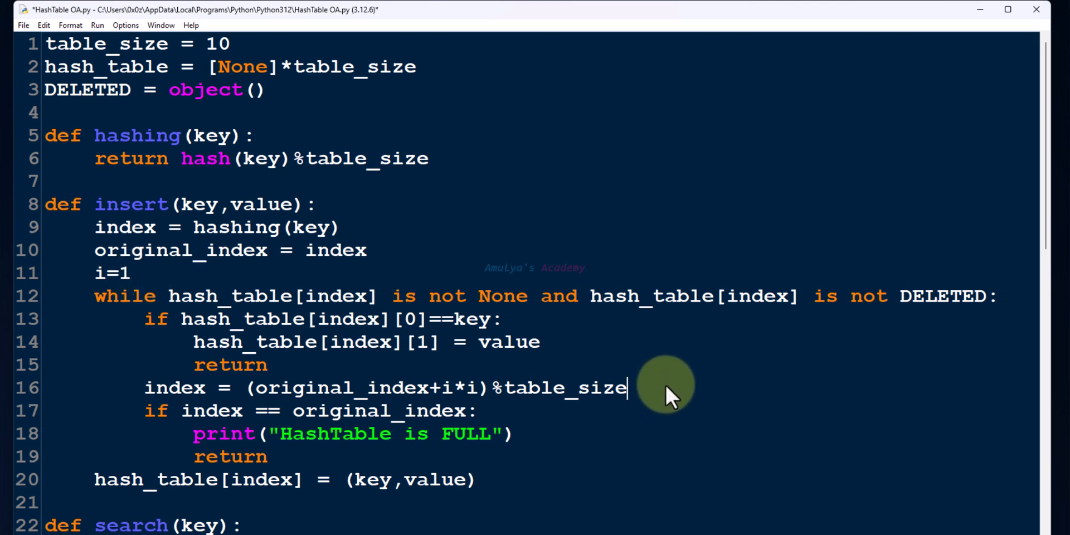
text(i=i)
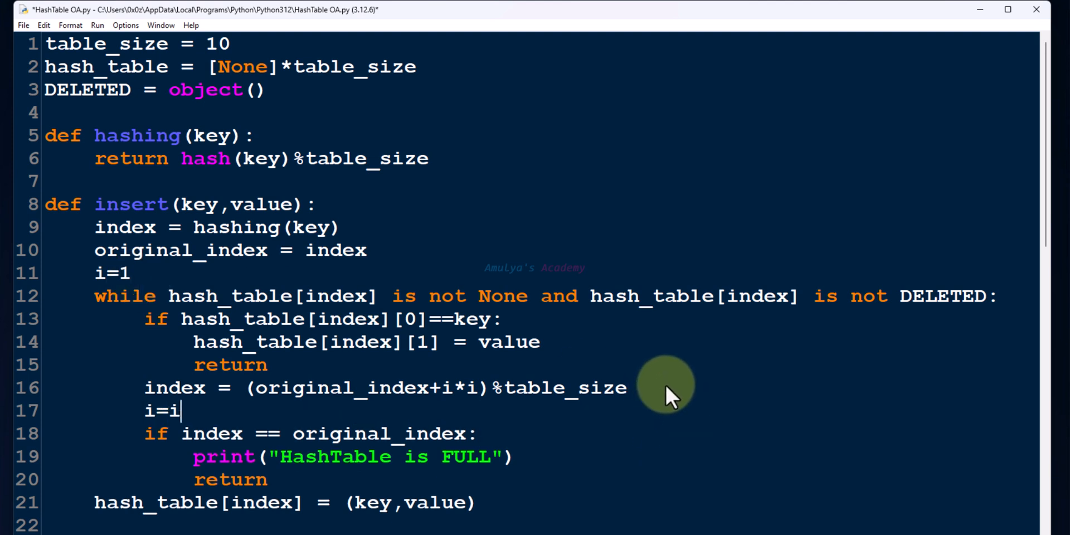
text(+1)
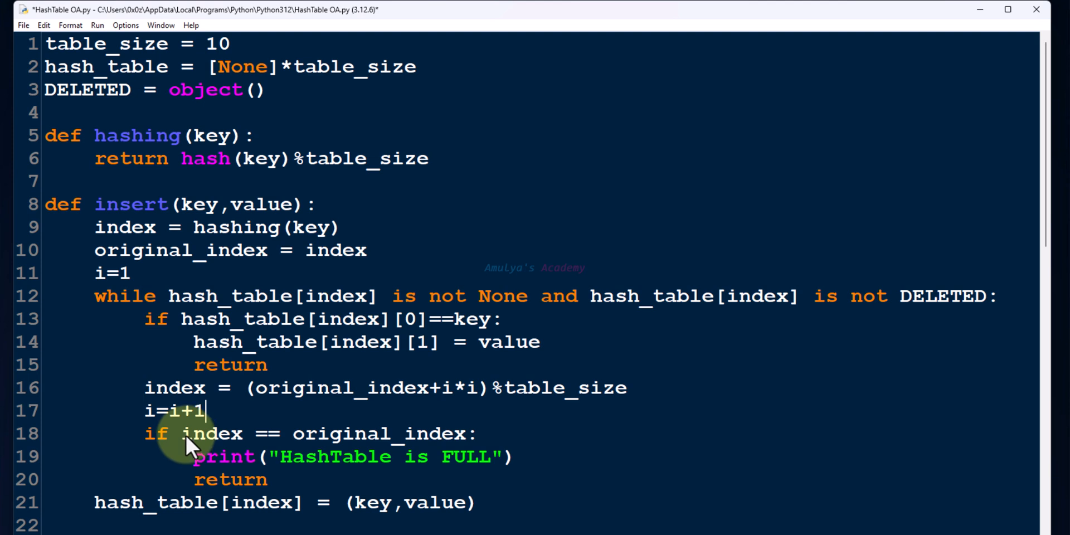
double_click(212, 434)
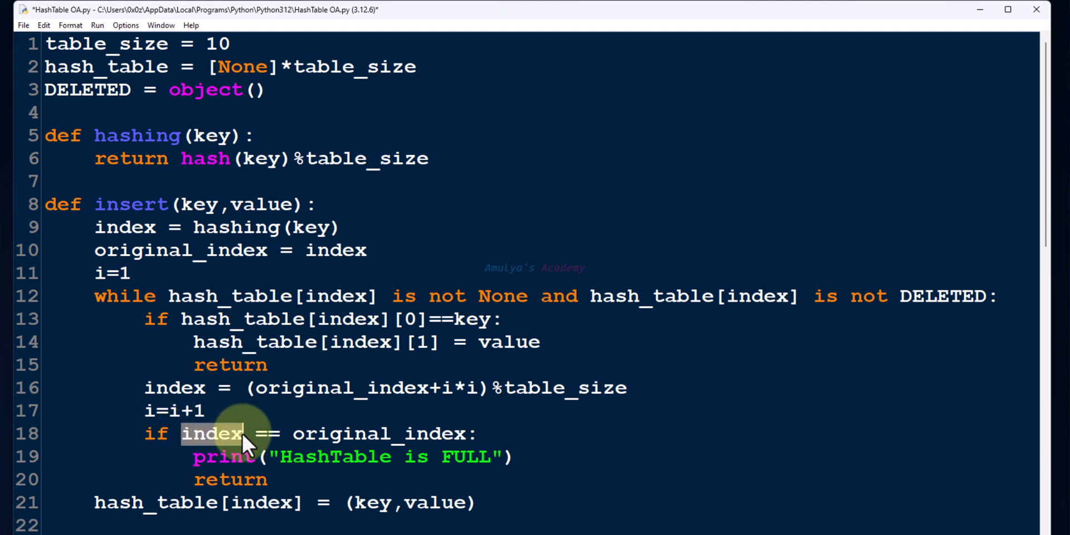
text(i)
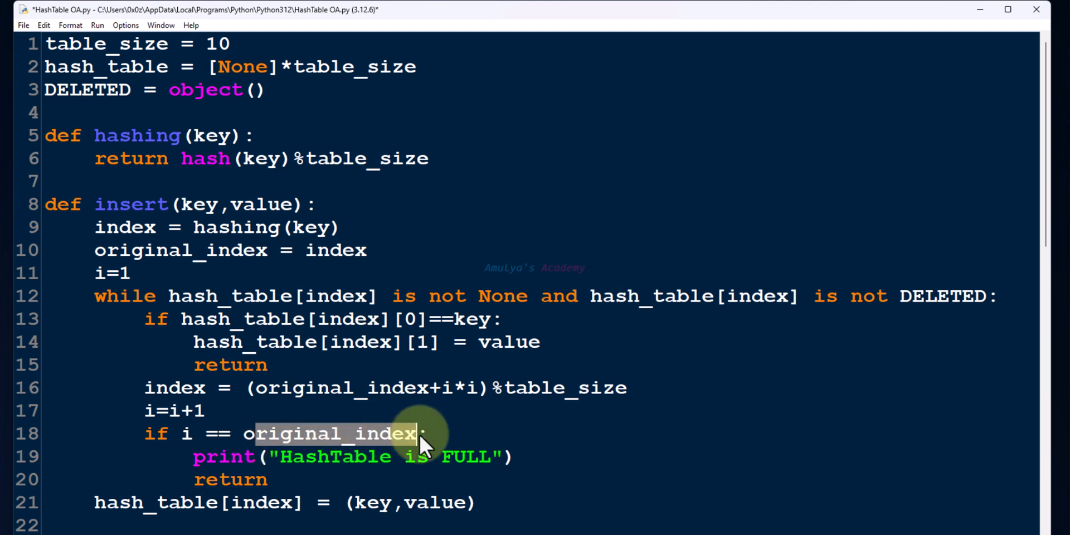
text(table_size:)
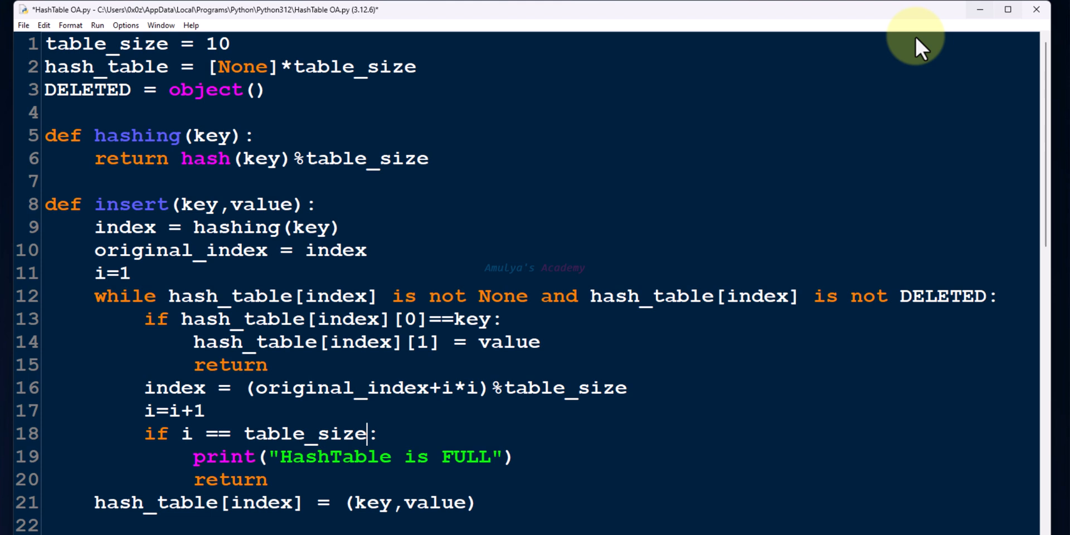
mouse_move(378, 461)
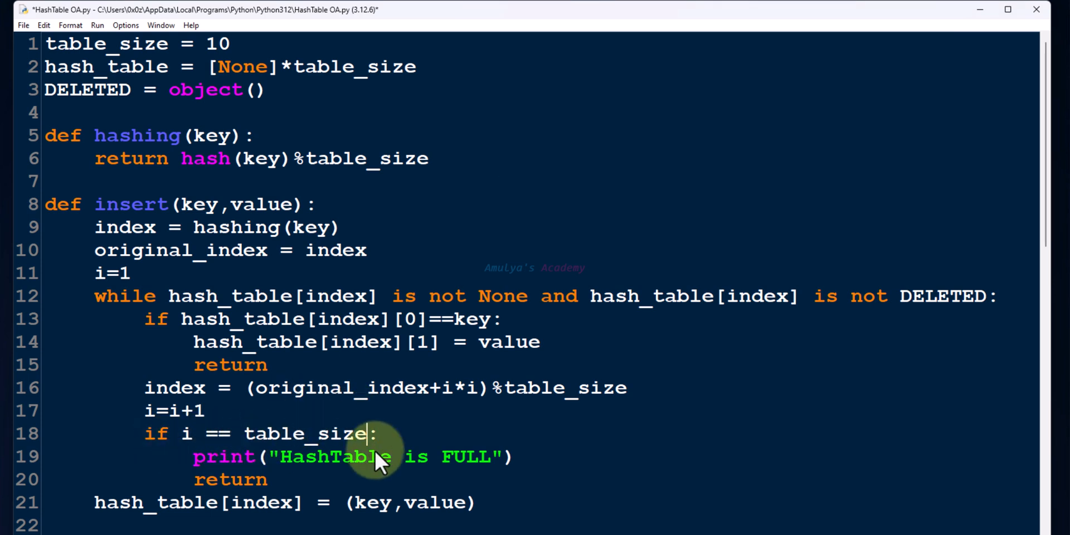
mouse_move(198, 301)
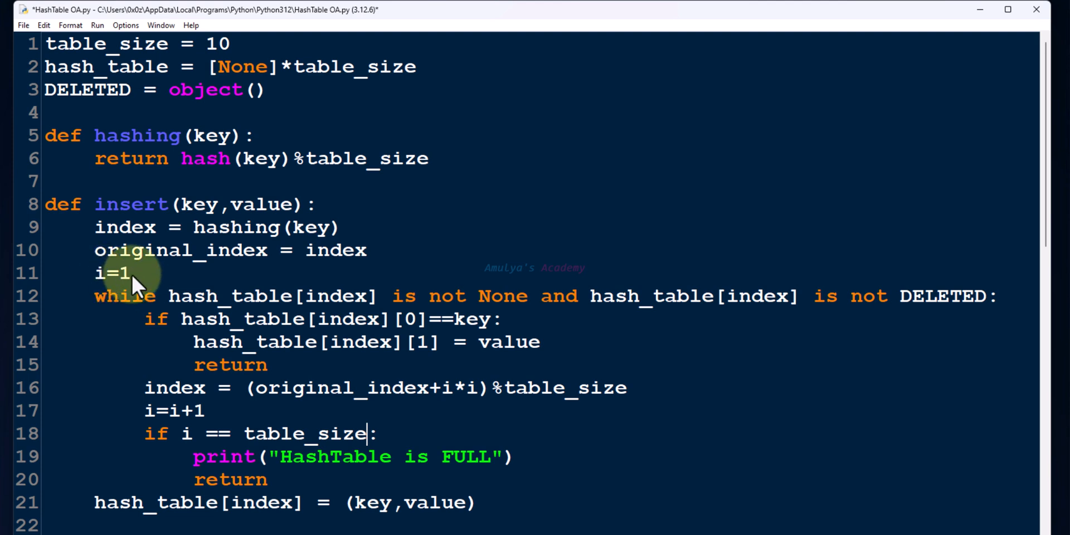
mouse_move(137, 277)
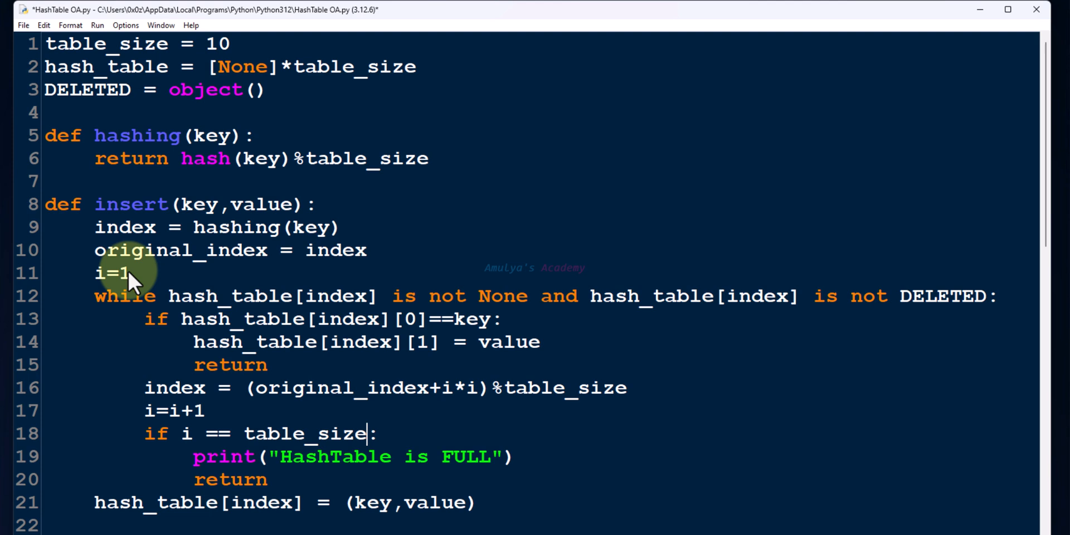
mouse_move(208, 402)
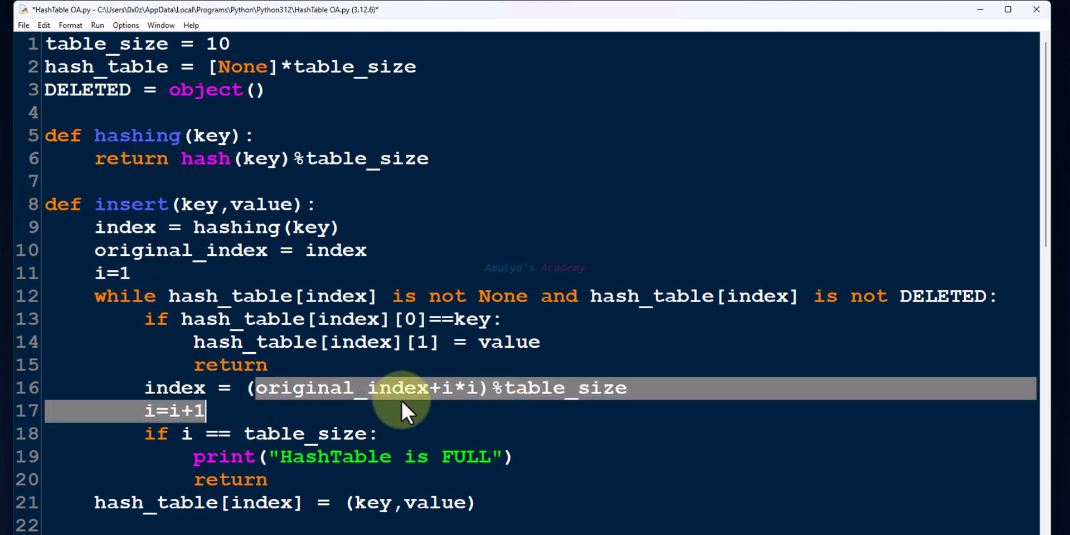
mouse_move(491, 388)
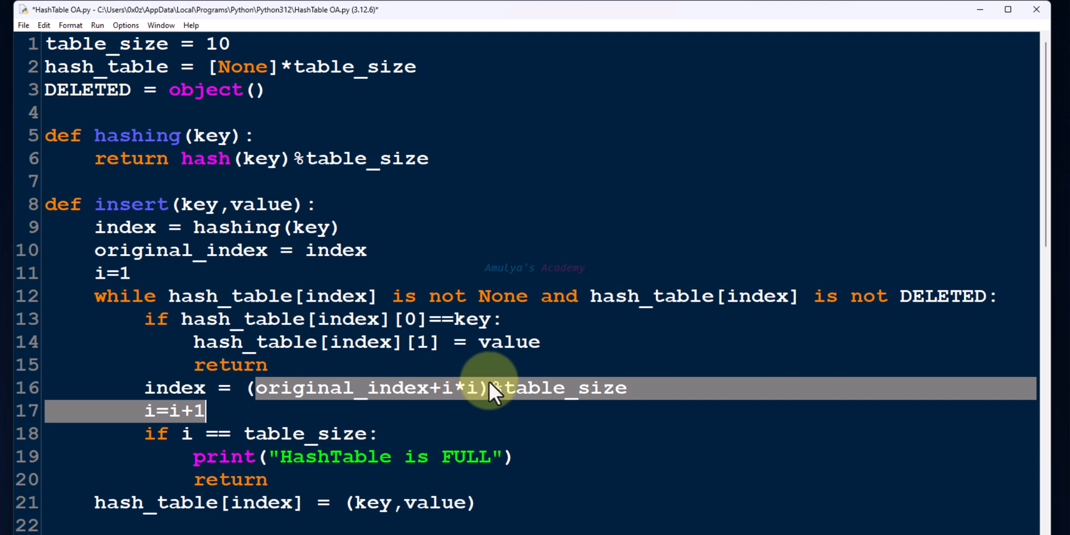
- Reformat insert's counter increment to read i = i+1
click(525, 387)
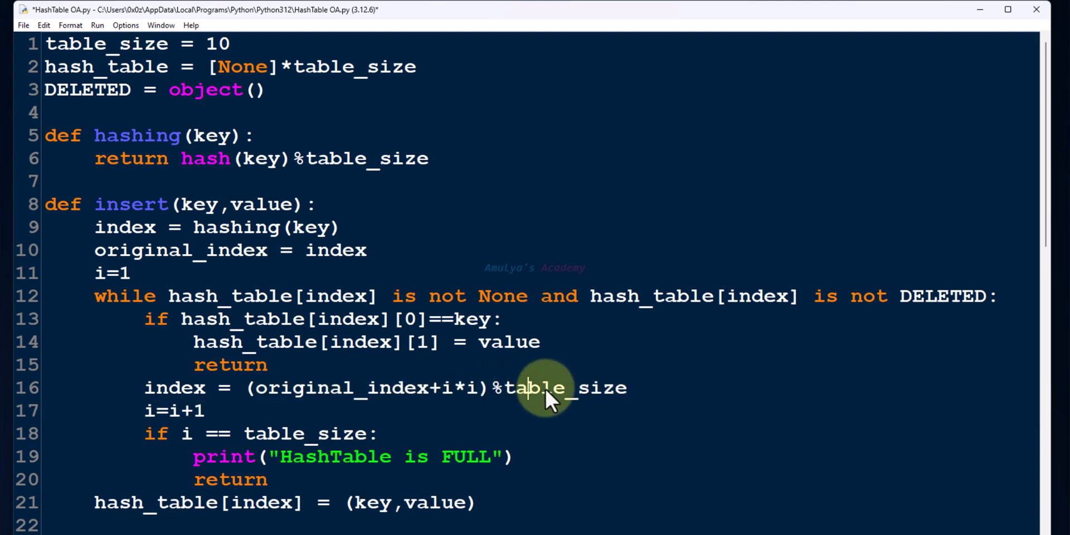
mouse_move(198, 413)
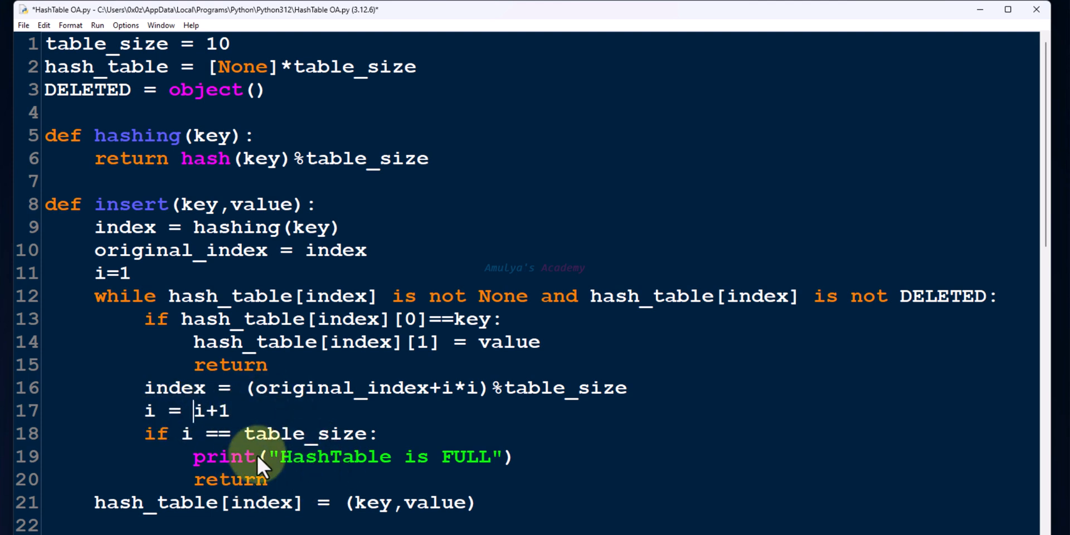
mouse_move(362, 484)
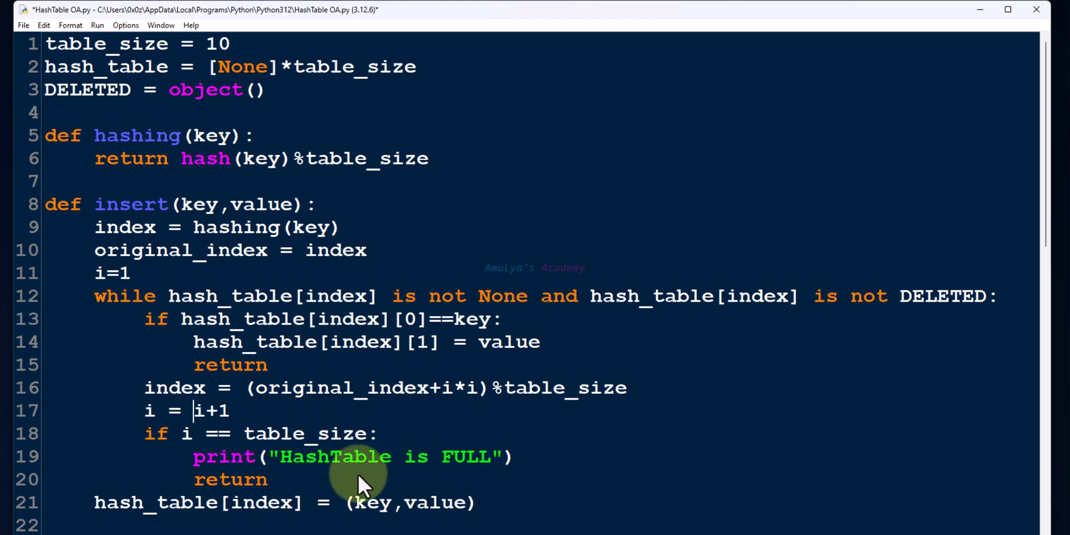
mouse_move(317, 446)
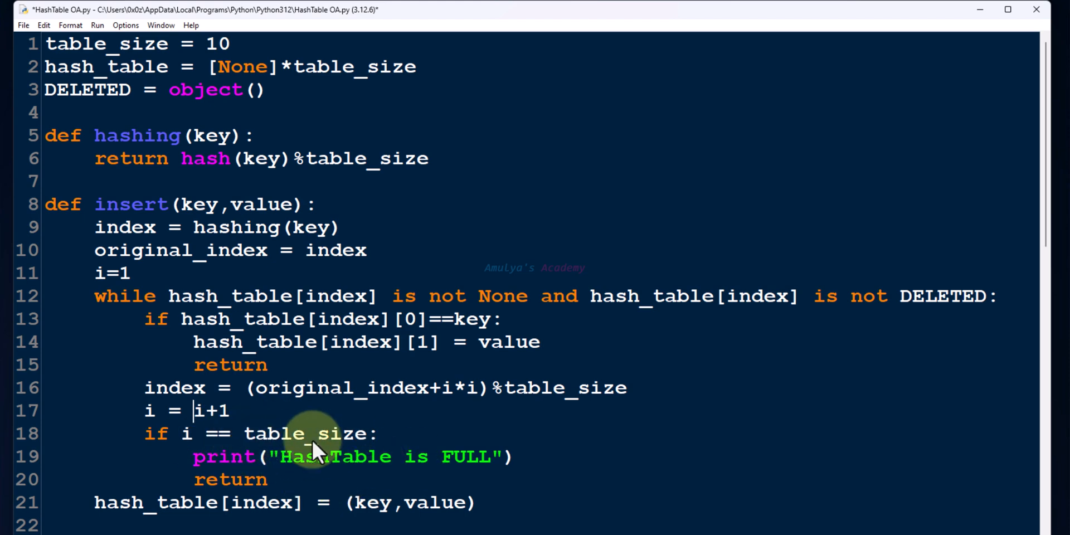
scroll(down, 3)
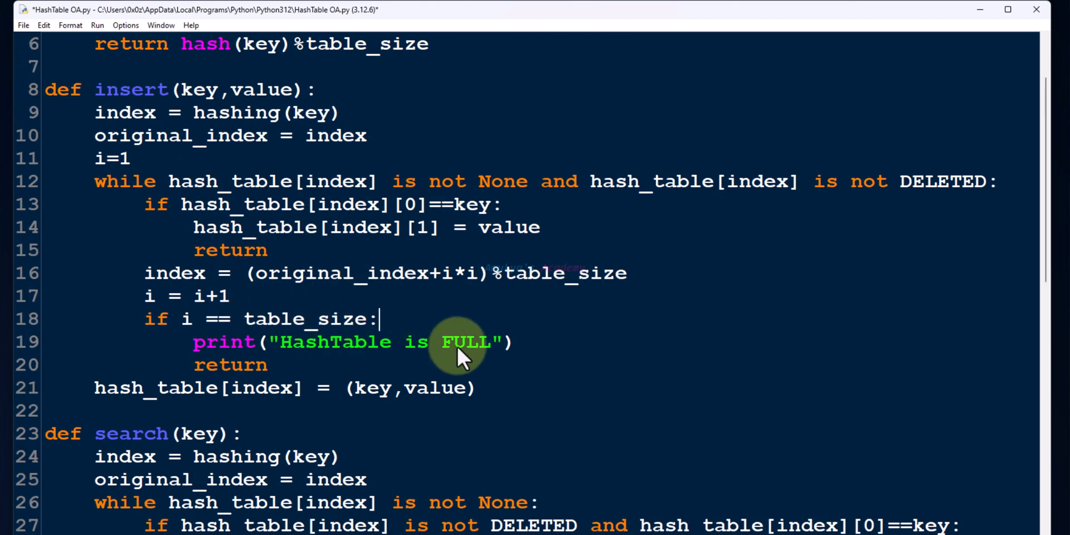
- In search, add i = 1, probe with original_index+i*i, and stop at i == table_size
scroll(down, 3)
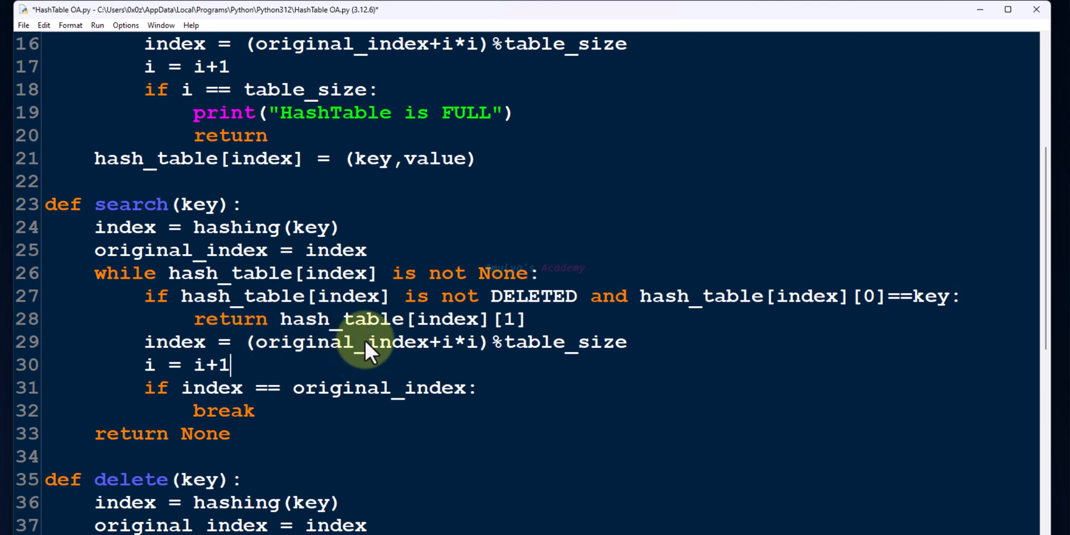
mouse_move(367, 266)
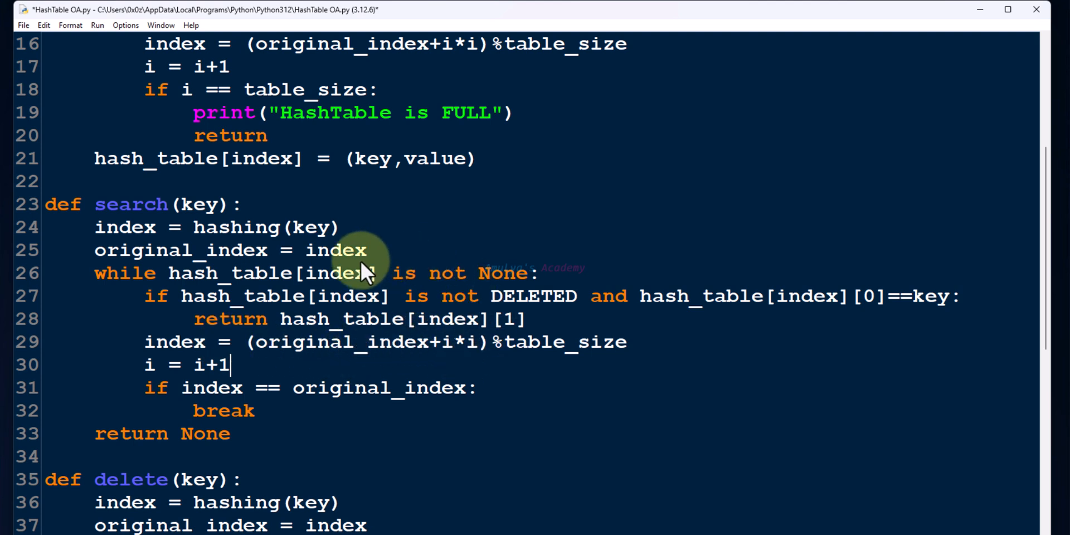
text(i = 1)
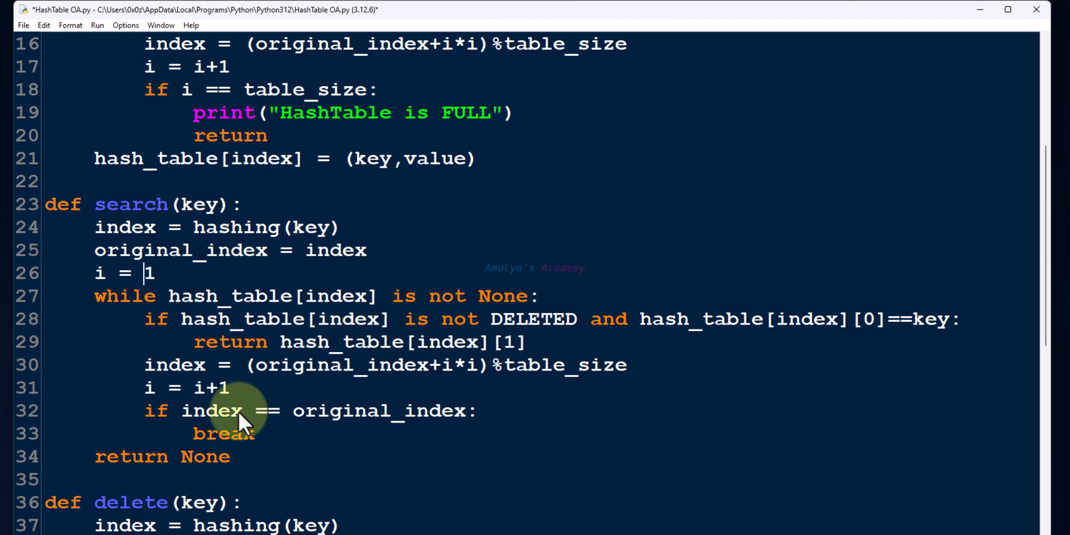
double_click(210, 410)
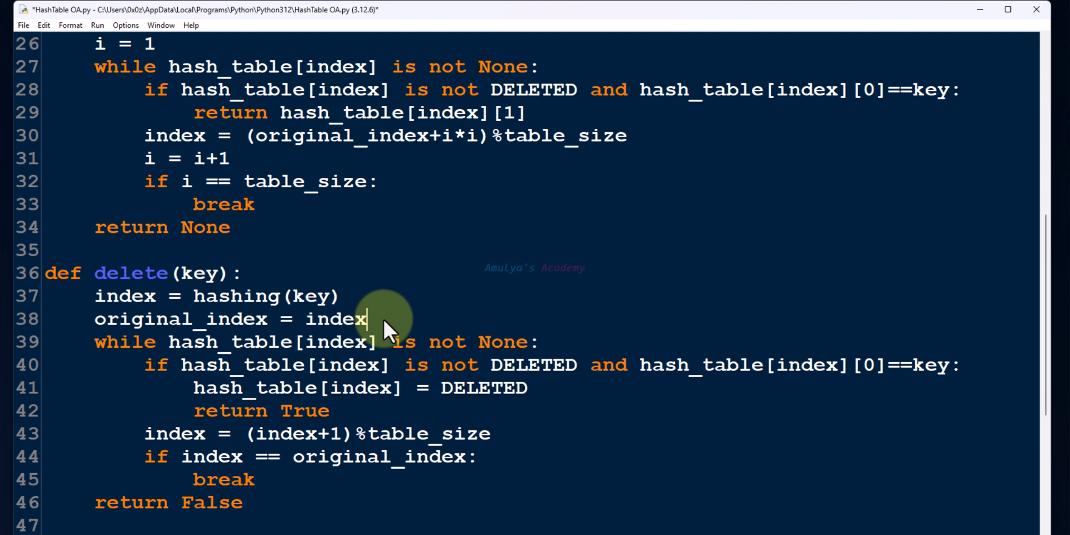
- Give delete quadratic probing with i=1, breaking at i == table_size, and run the script
text(i=1)
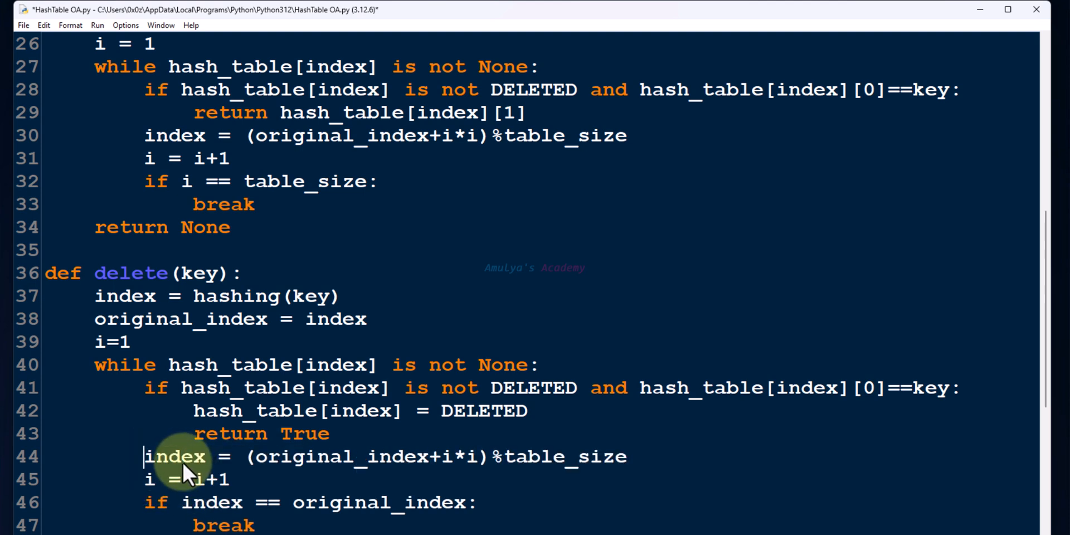
mouse_move(464, 474)
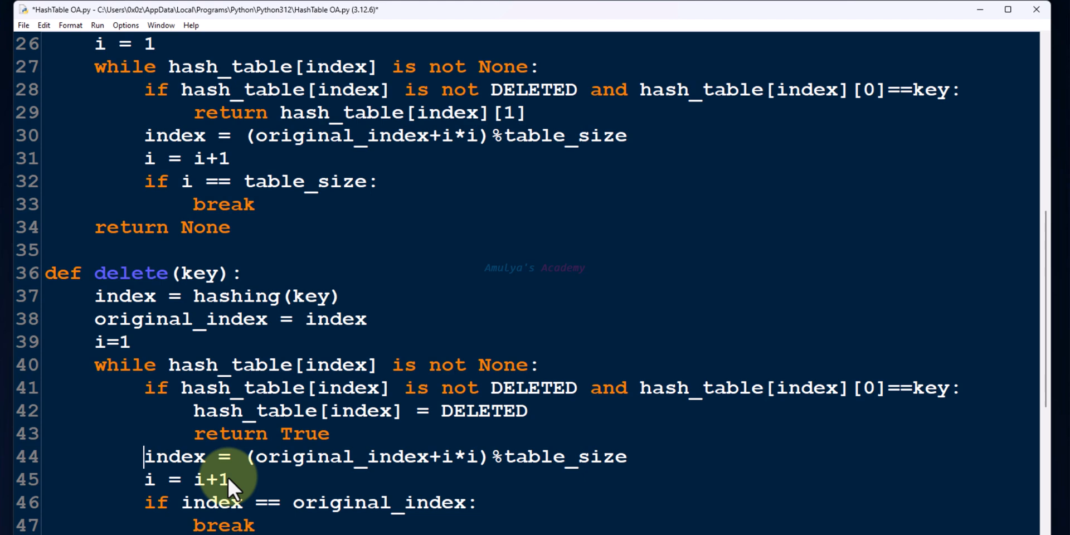
mouse_move(239, 494)
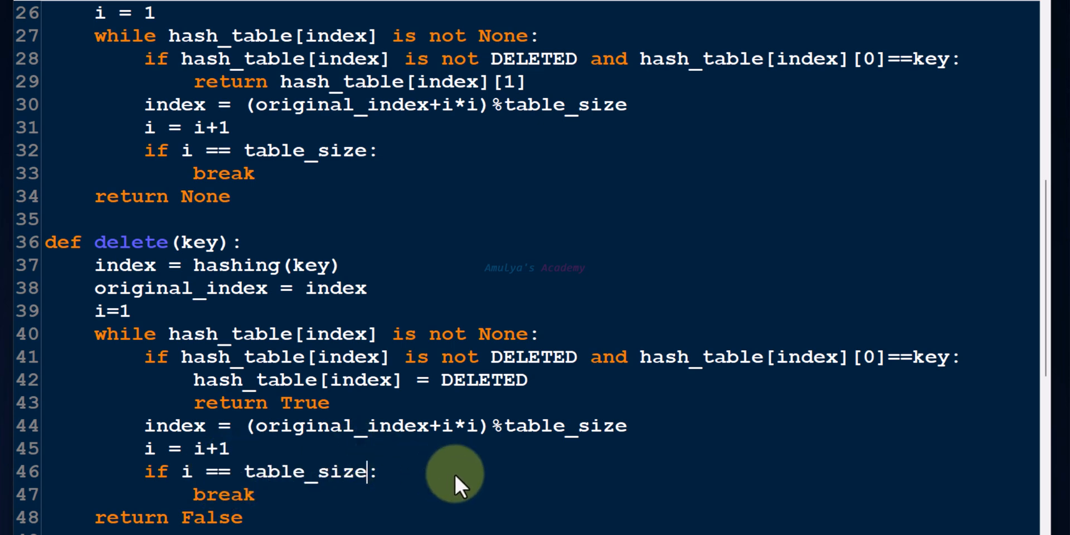
scroll(down, 3)
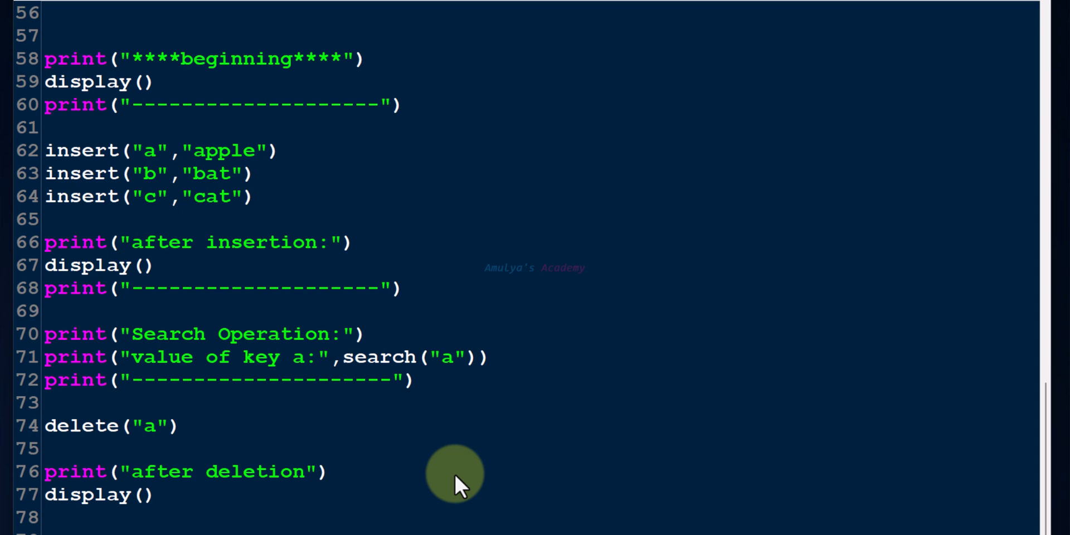
mouse_move(398, 341)
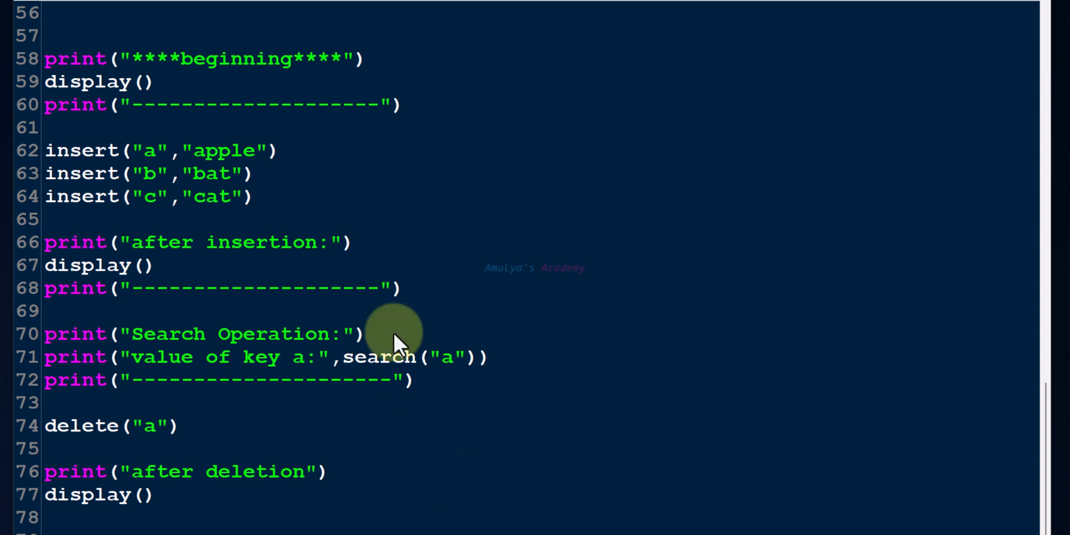
key(F5)
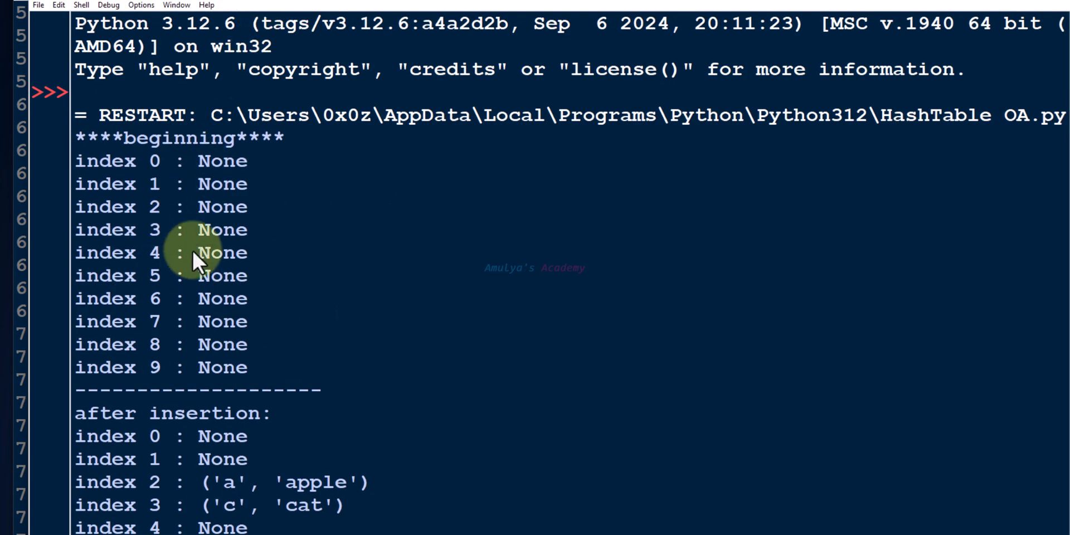
mouse_move(406, 341)
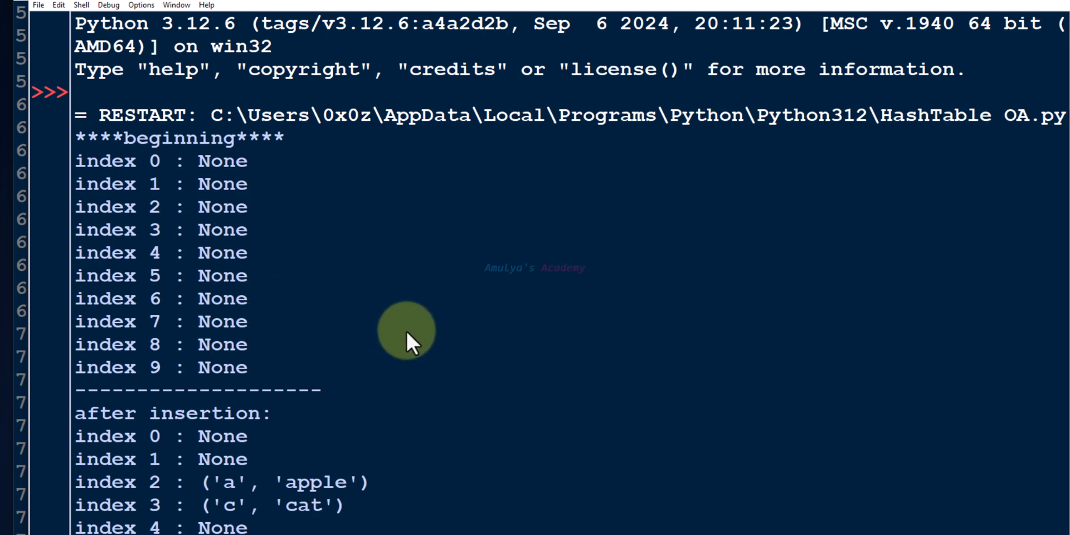
scroll(down, 3)
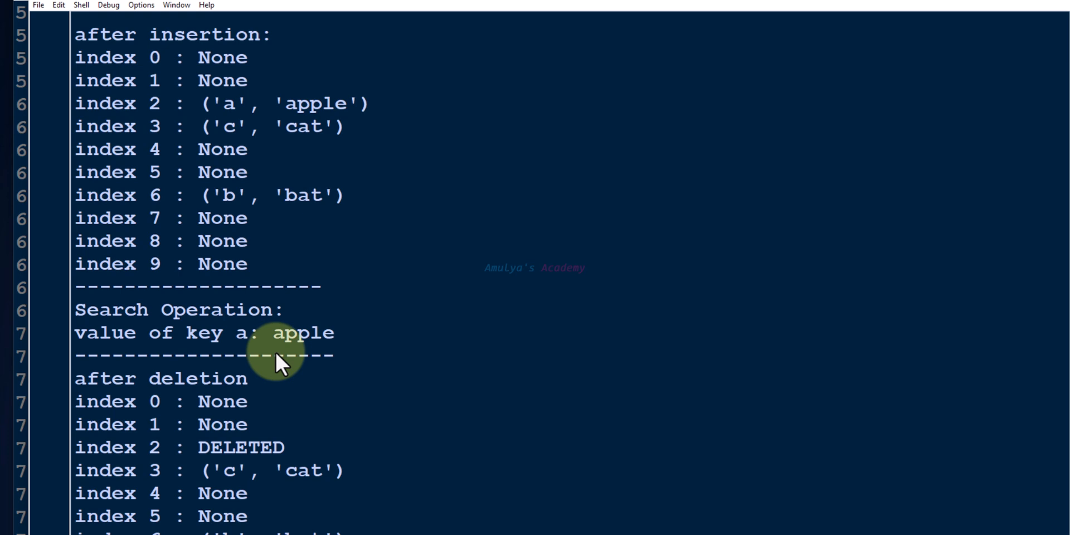
mouse_move(290, 321)
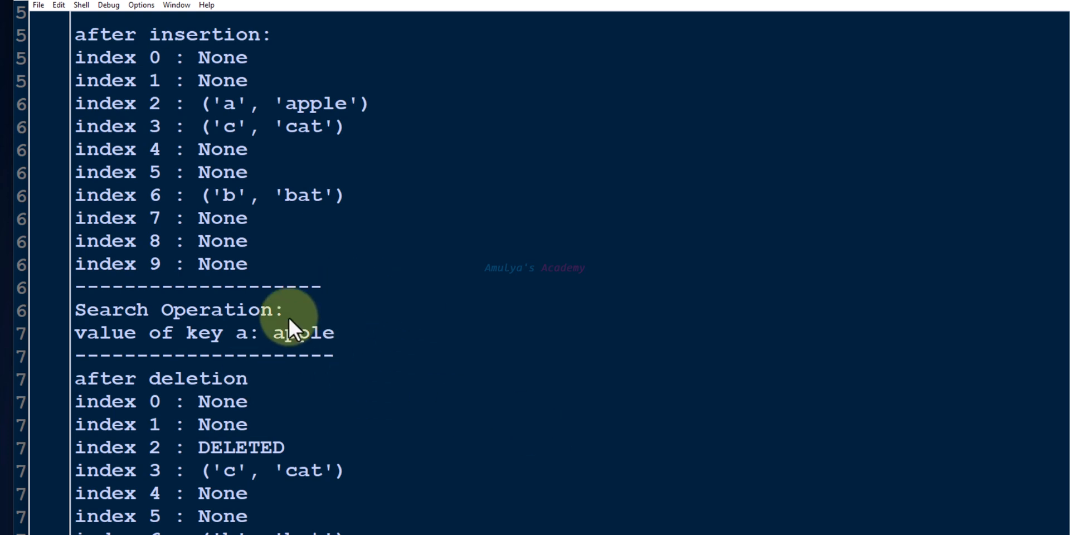
mouse_move(407, 371)
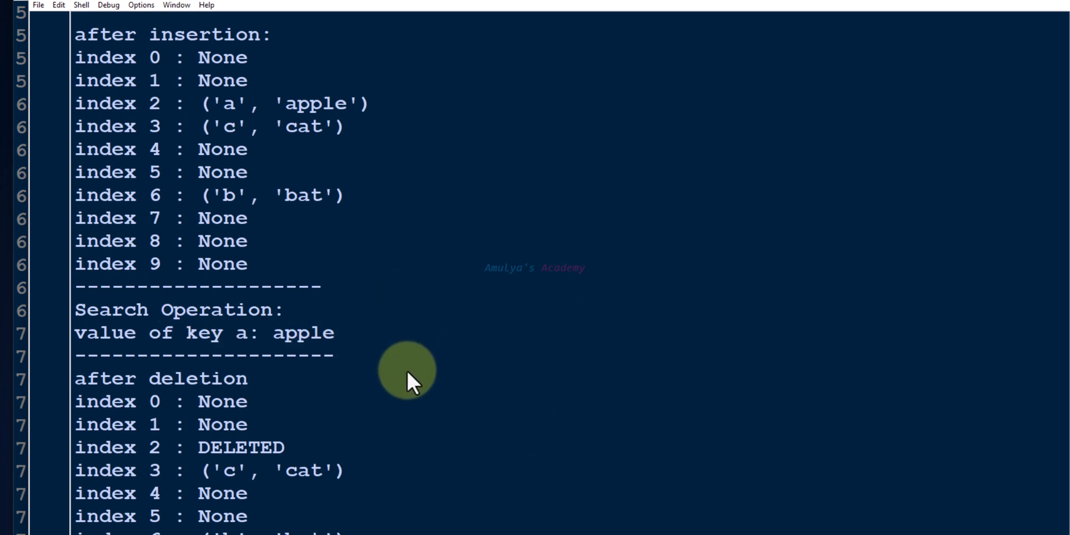
scroll(down, 3)
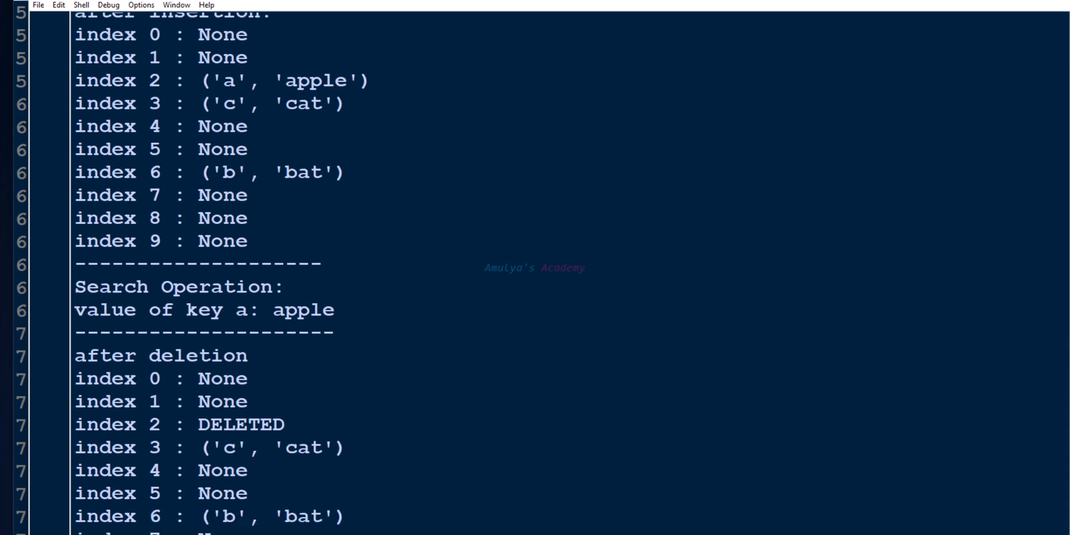
scroll(down, 3)
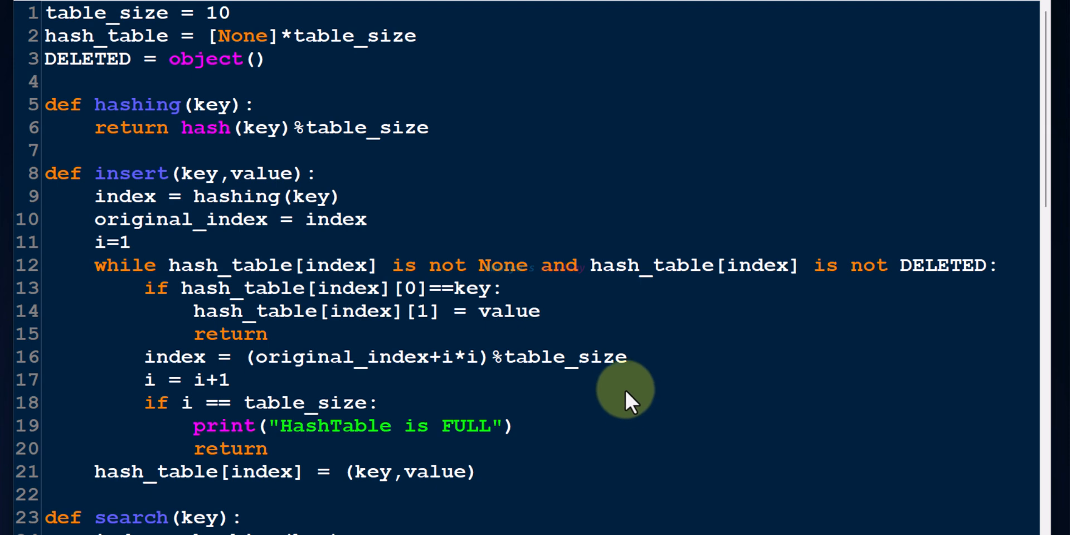
mouse_move(553, 519)
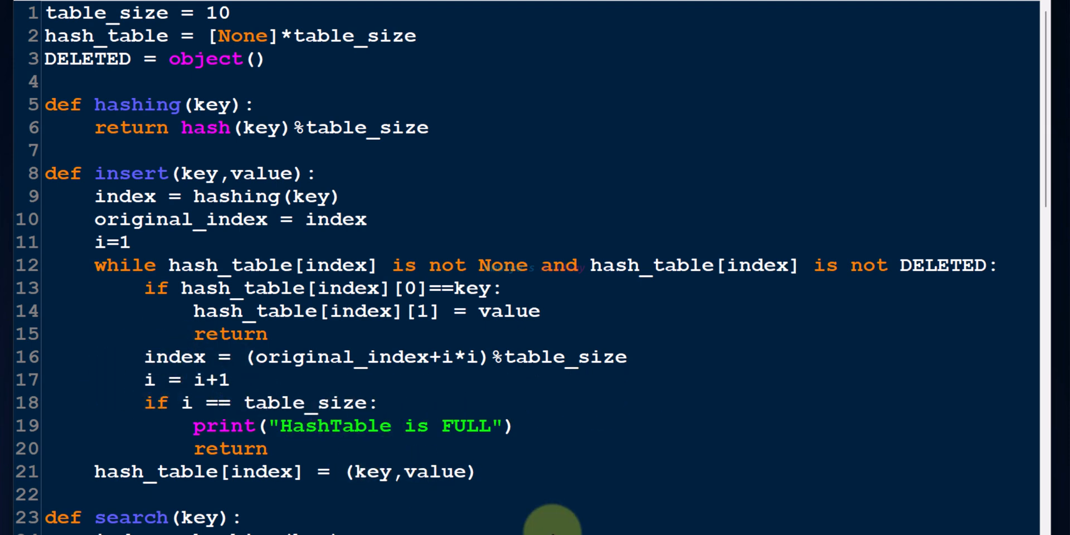